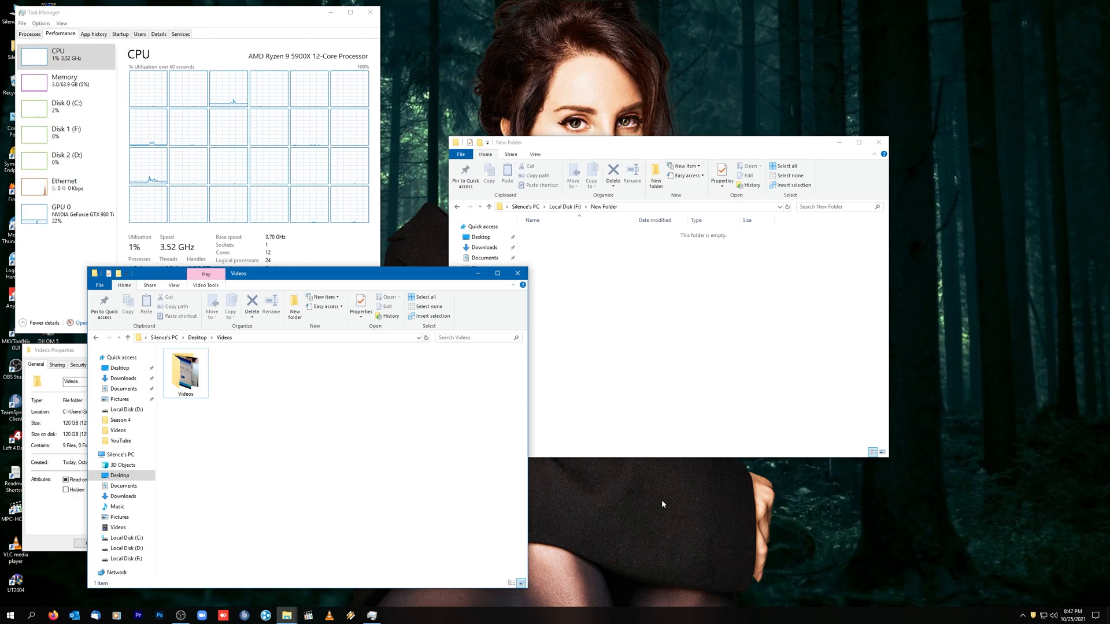
mouse_move(245, 448)
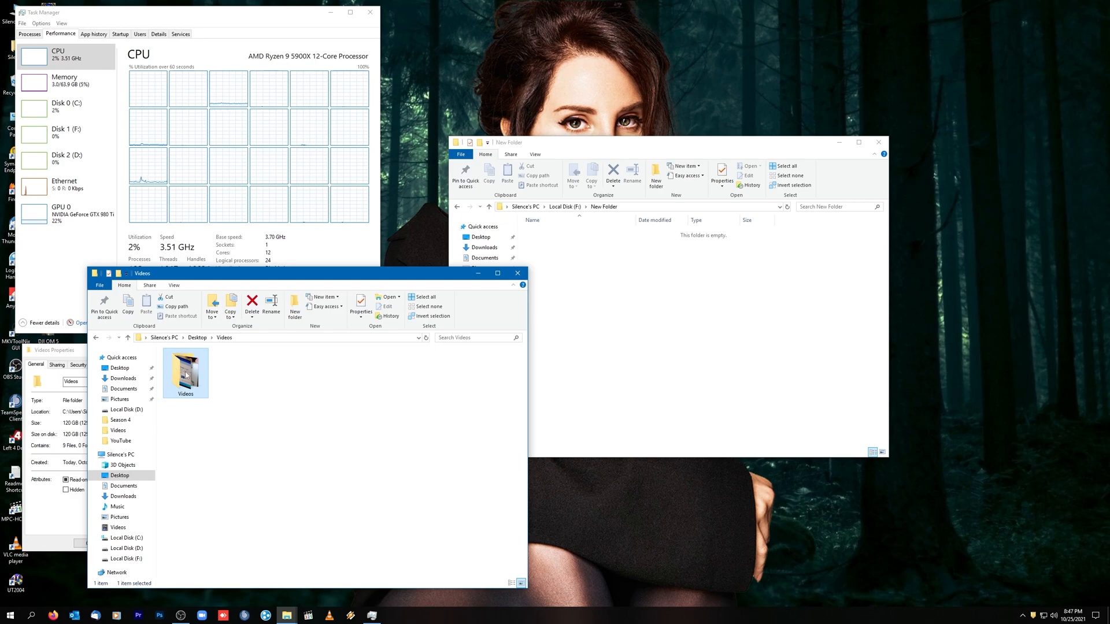
mouse_move(185, 369)
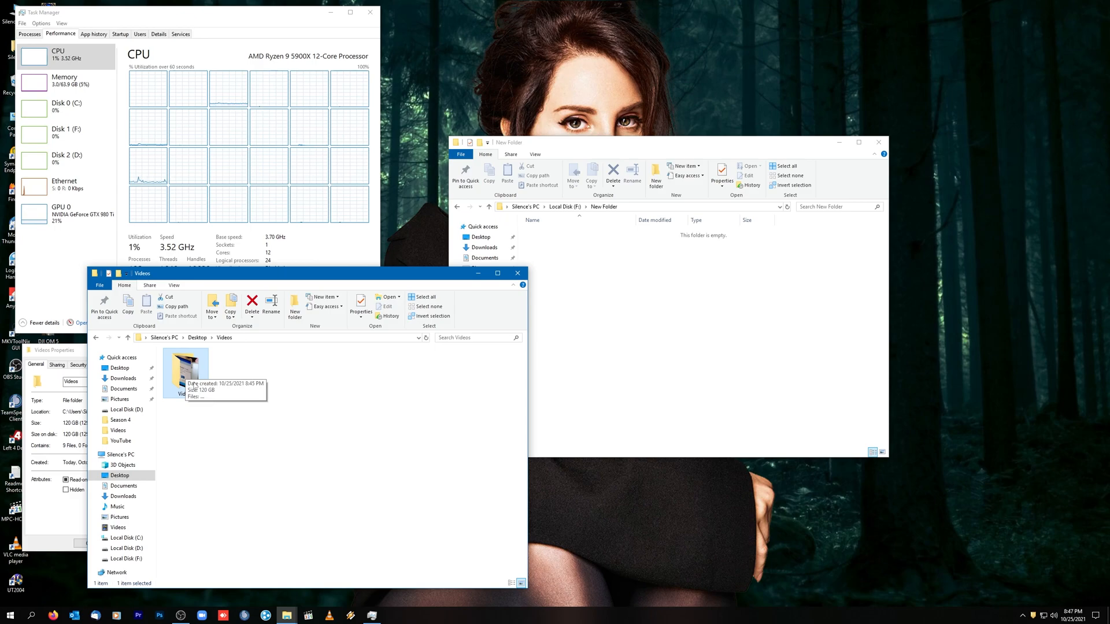
mouse_move(540, 368)
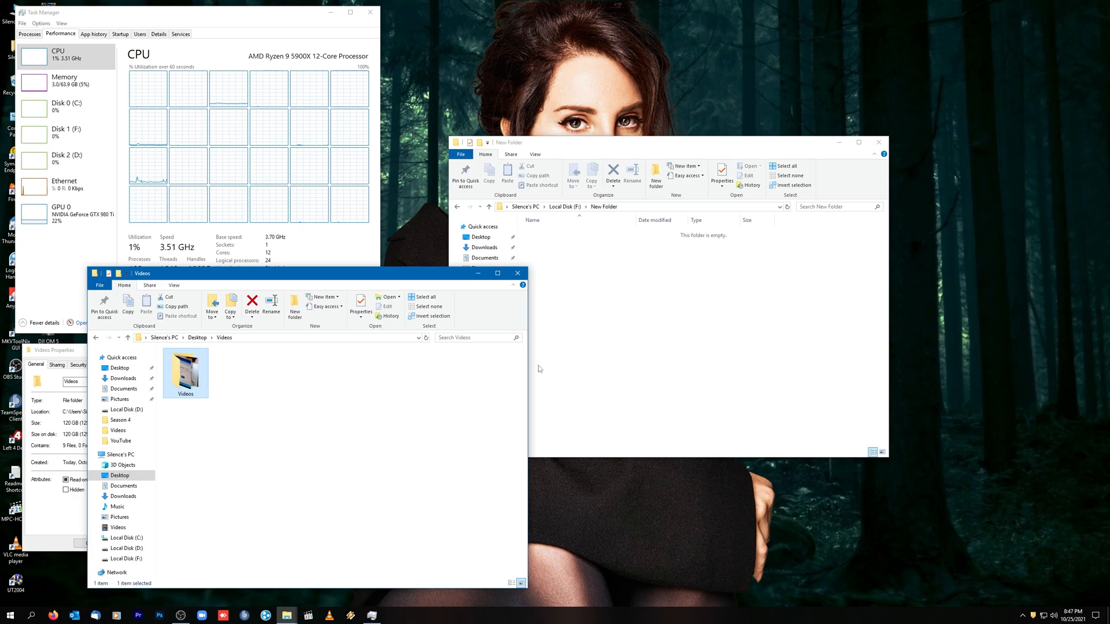
mouse_move(625, 344)
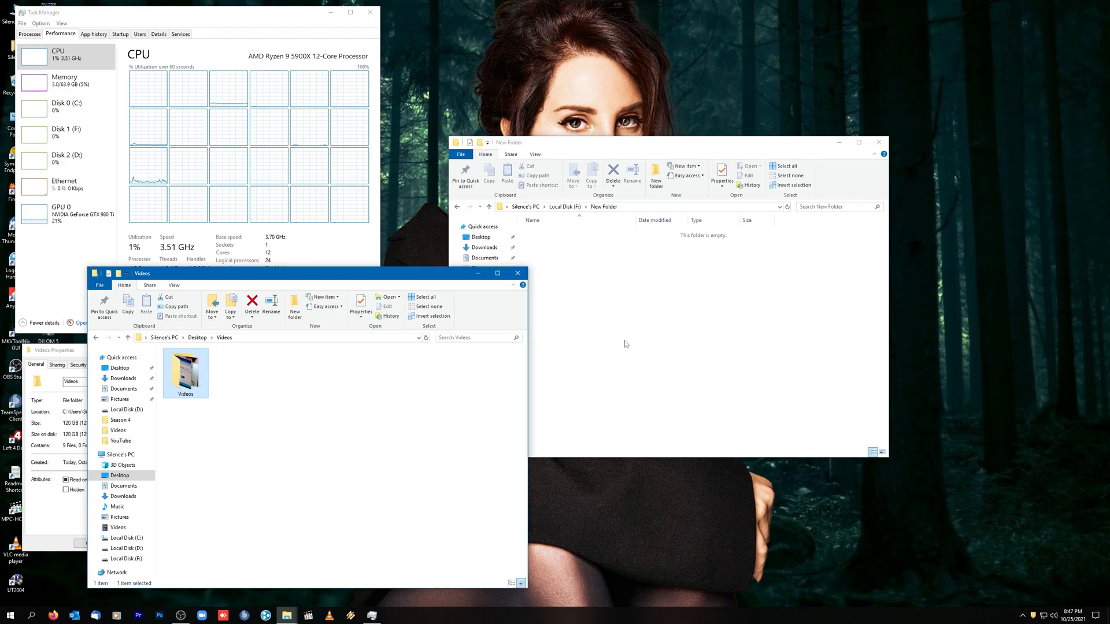
mouse_move(181, 383)
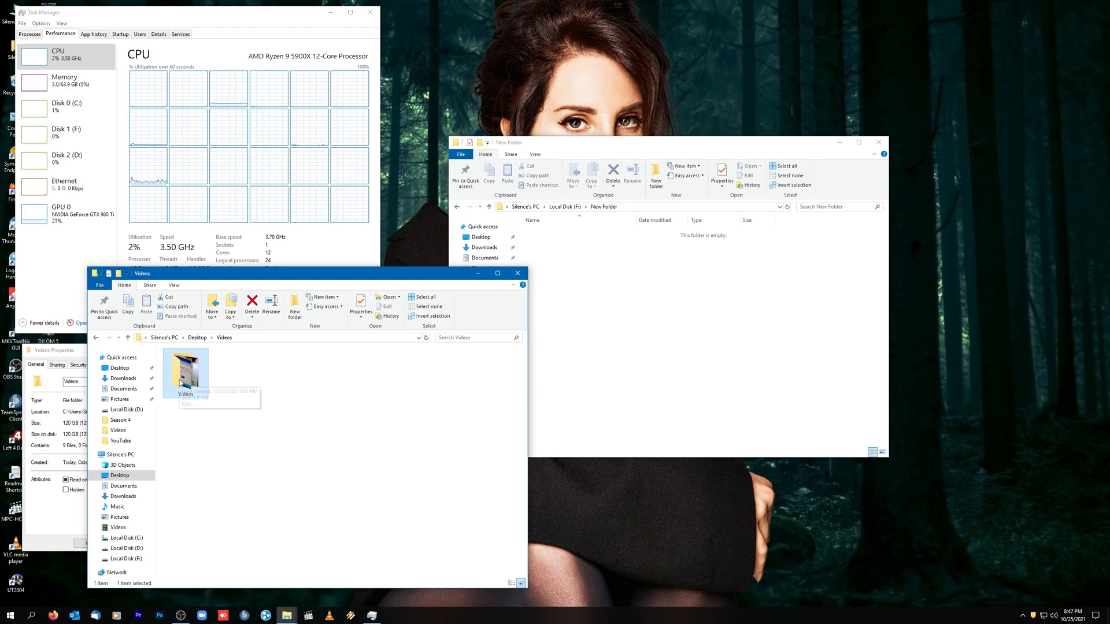
mouse_move(587, 289)
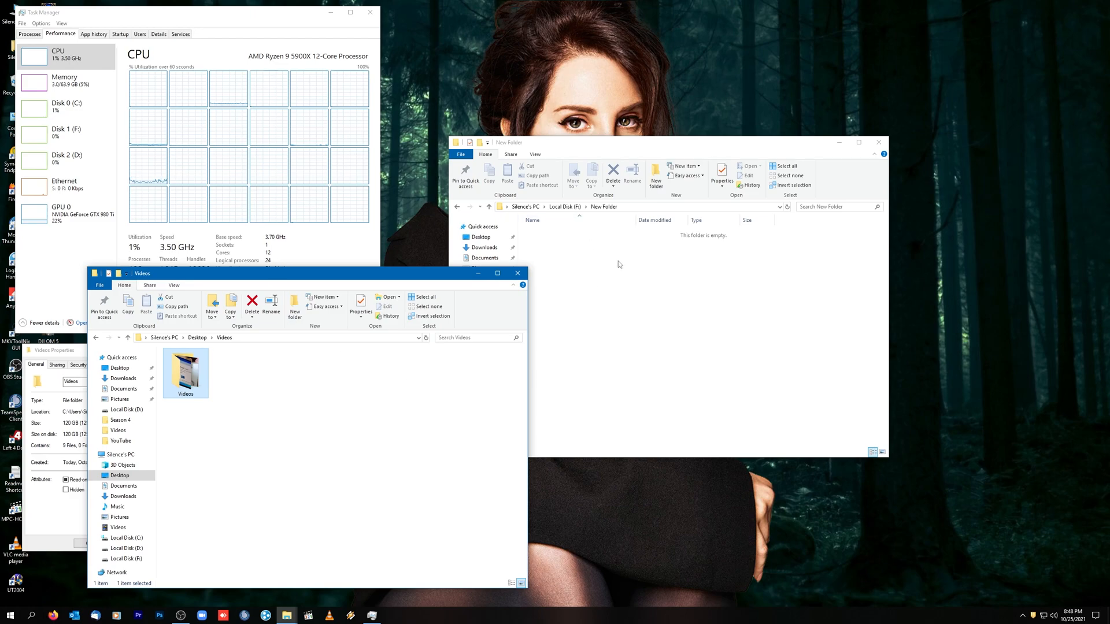
mouse_move(399, 434)
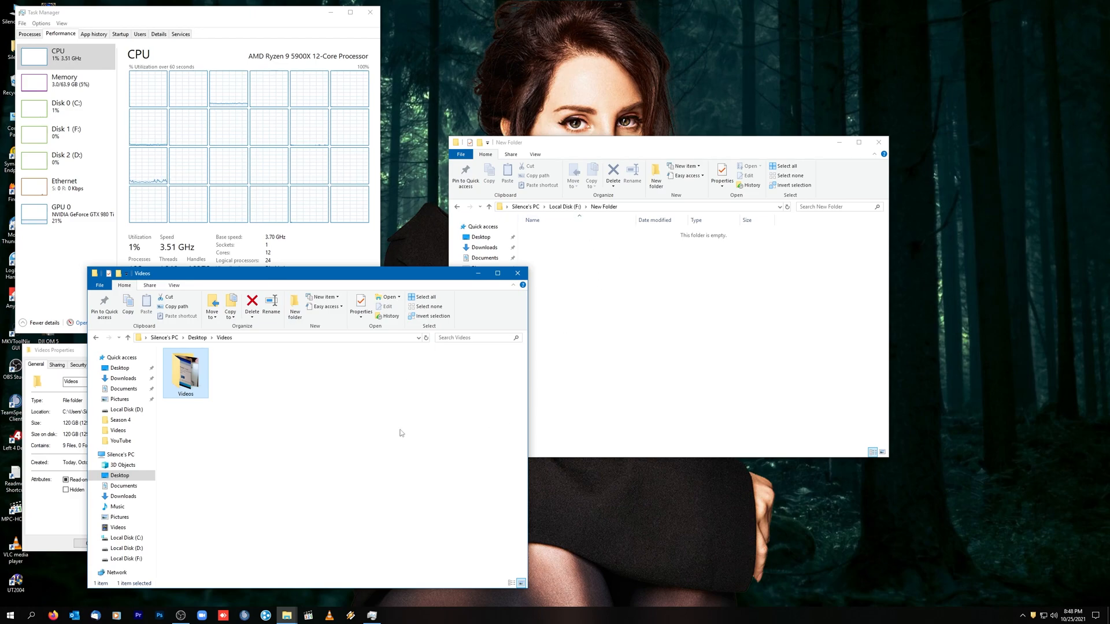
mouse_move(211, 429)
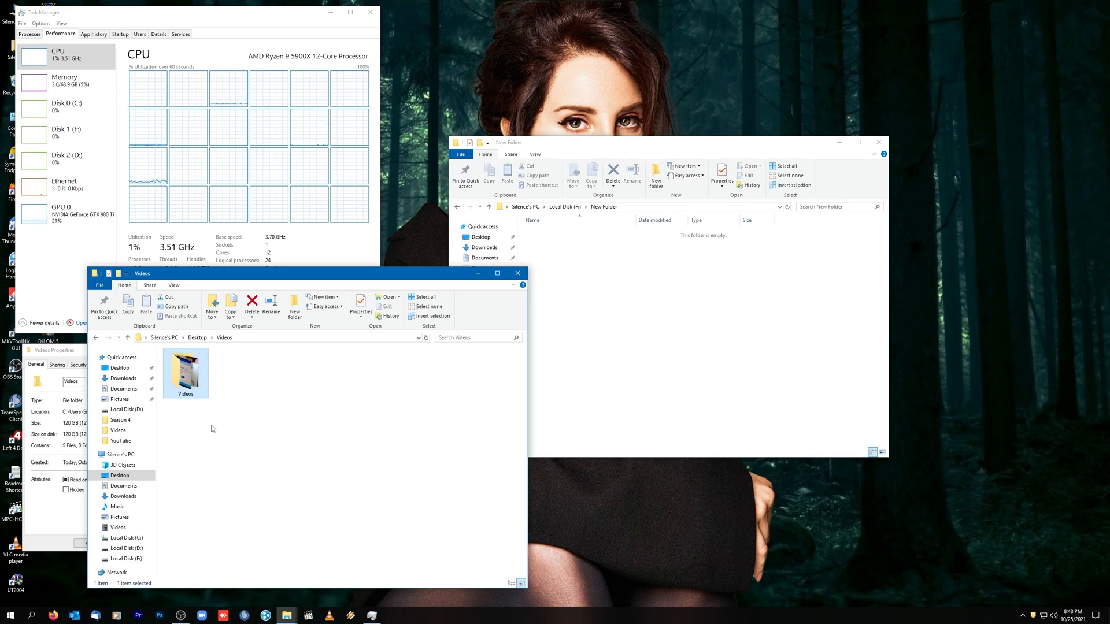
mouse_move(223, 398)
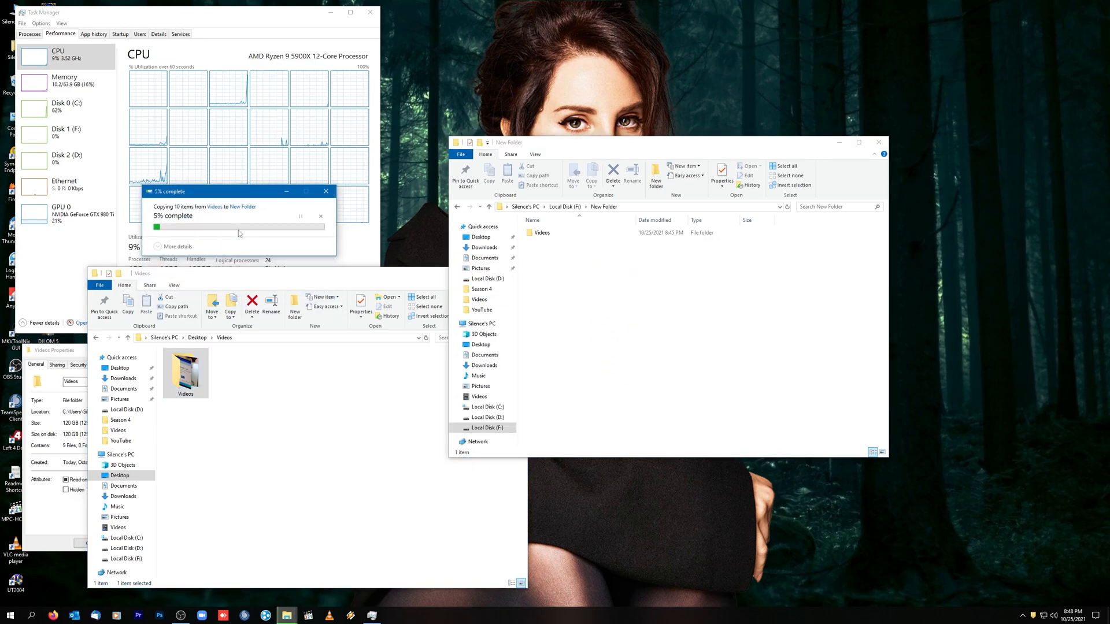
Copy the 120 GB Videos folder into the empty New Folder on Local Disk (F:).
left_click(178, 245)
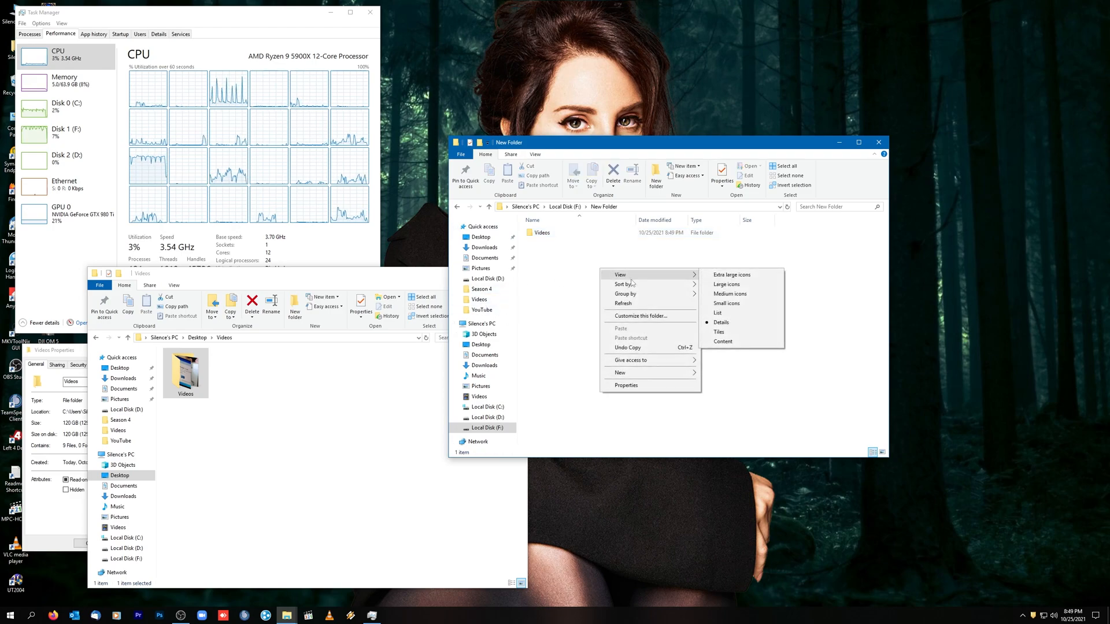
Display the copied Videos folder in New Folder as a large icon.
left_click(724, 284)
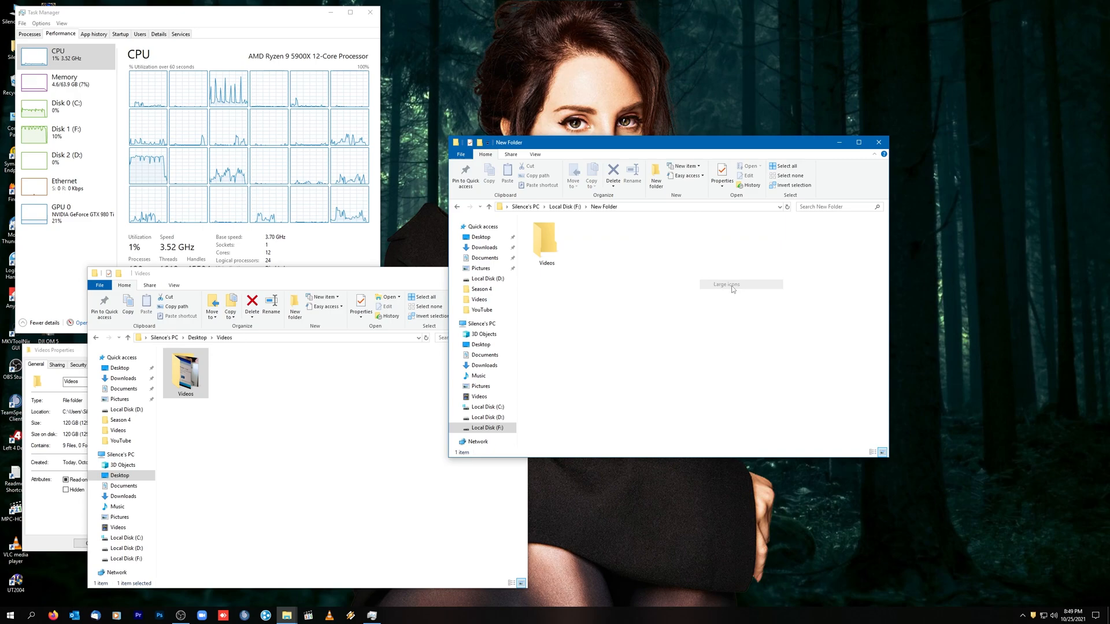